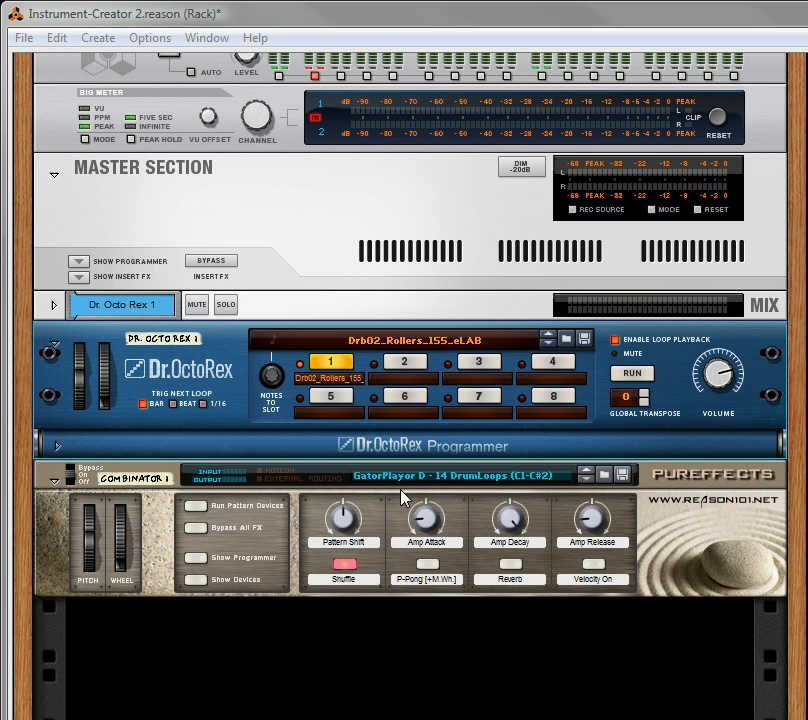
mouse_move(558, 482)
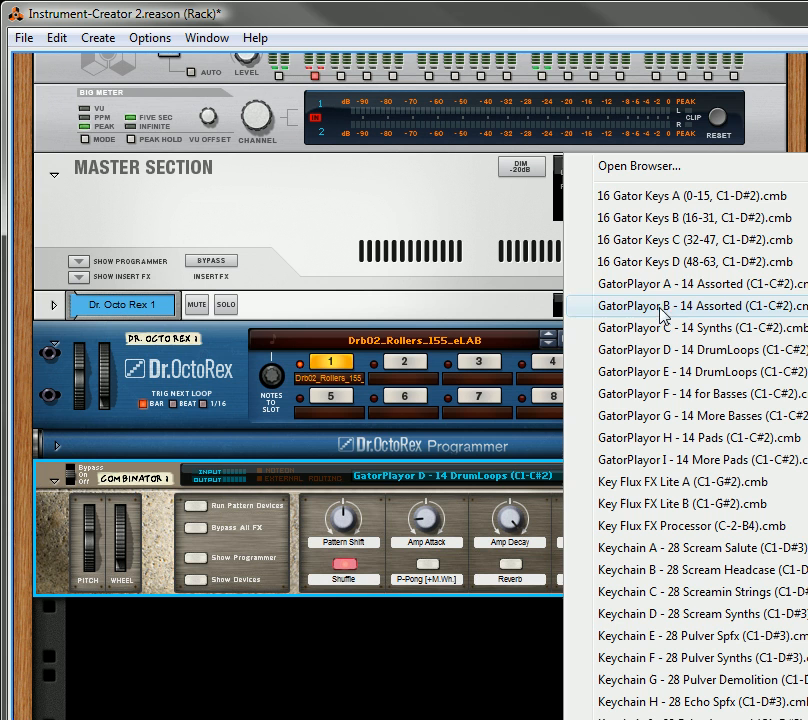
mouse_move(678, 348)
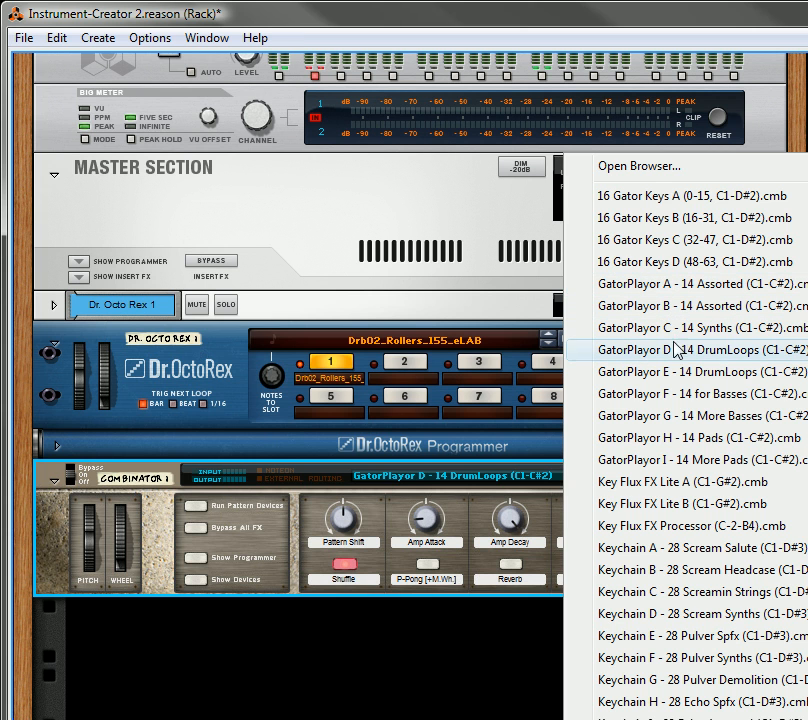
mouse_move(678, 460)
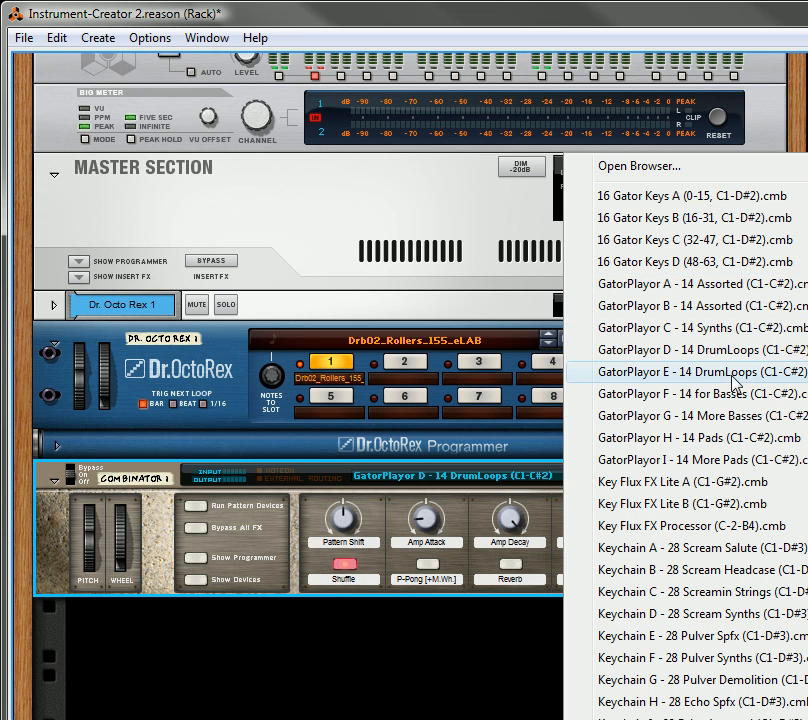
mouse_move(284, 492)
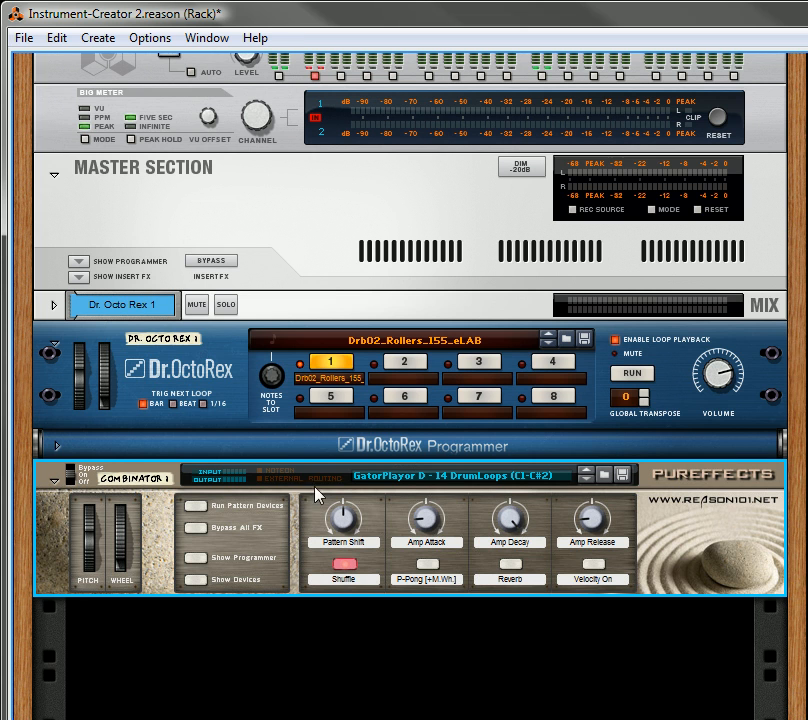
mouse_move(490, 558)
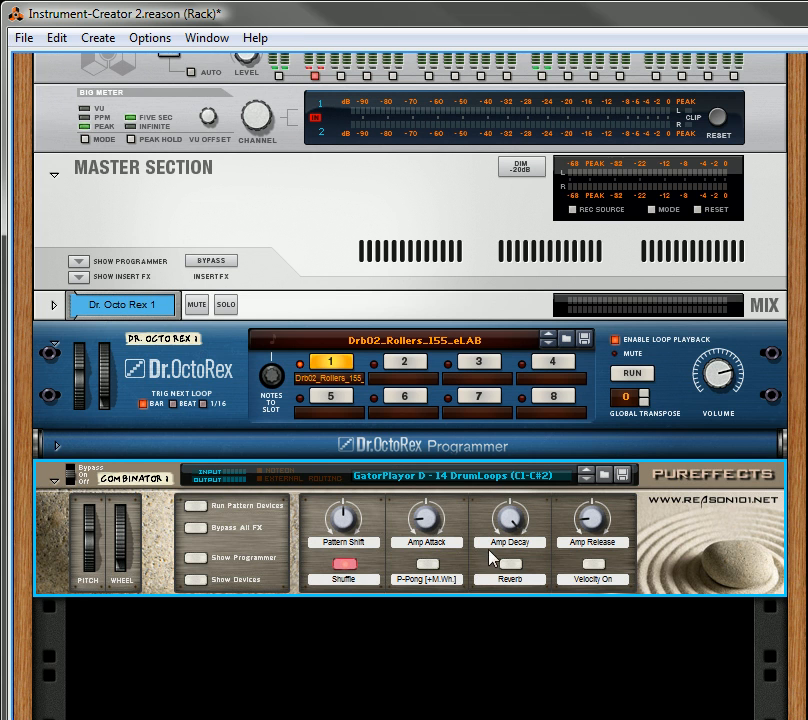
mouse_move(544, 550)
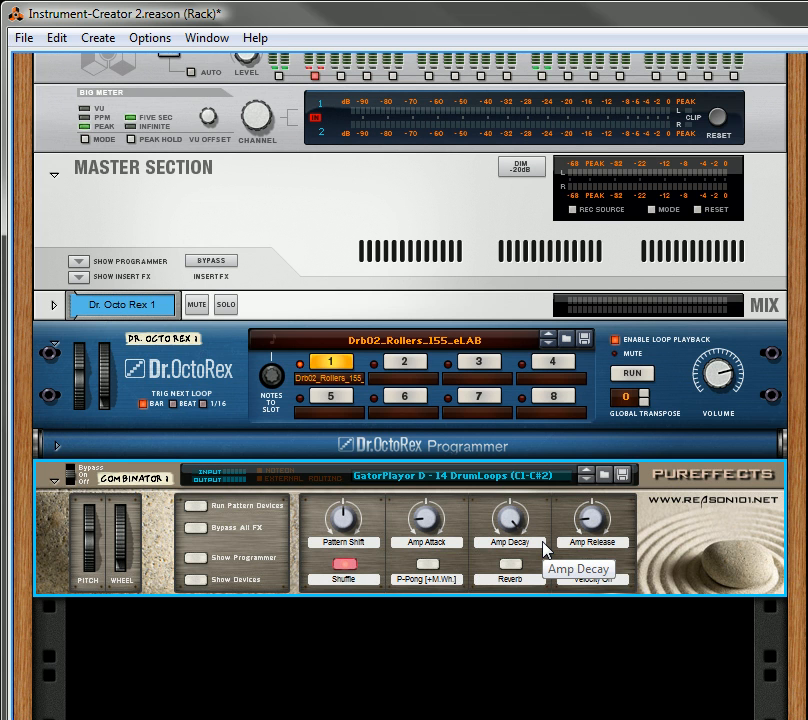
mouse_move(604, 430)
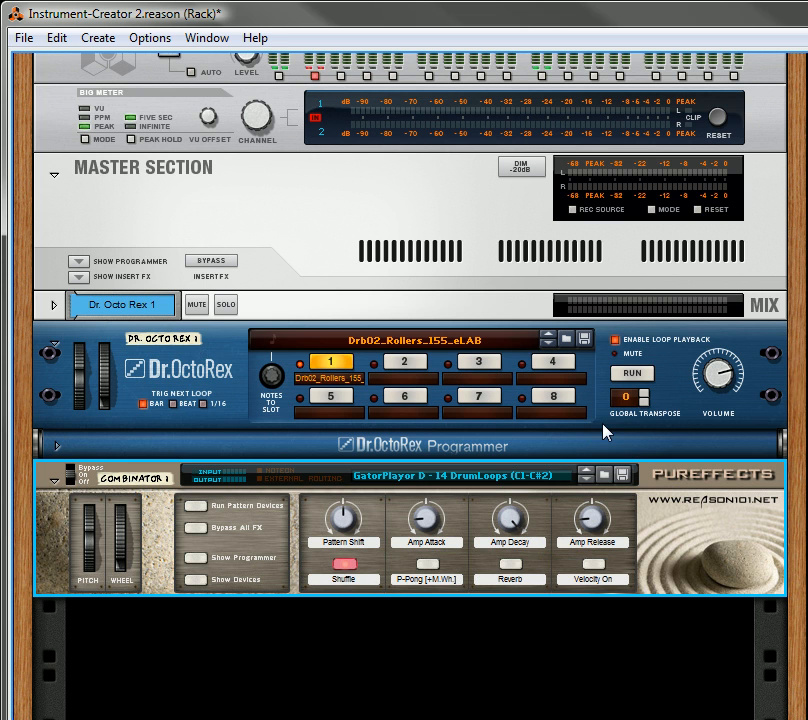
mouse_move(668, 542)
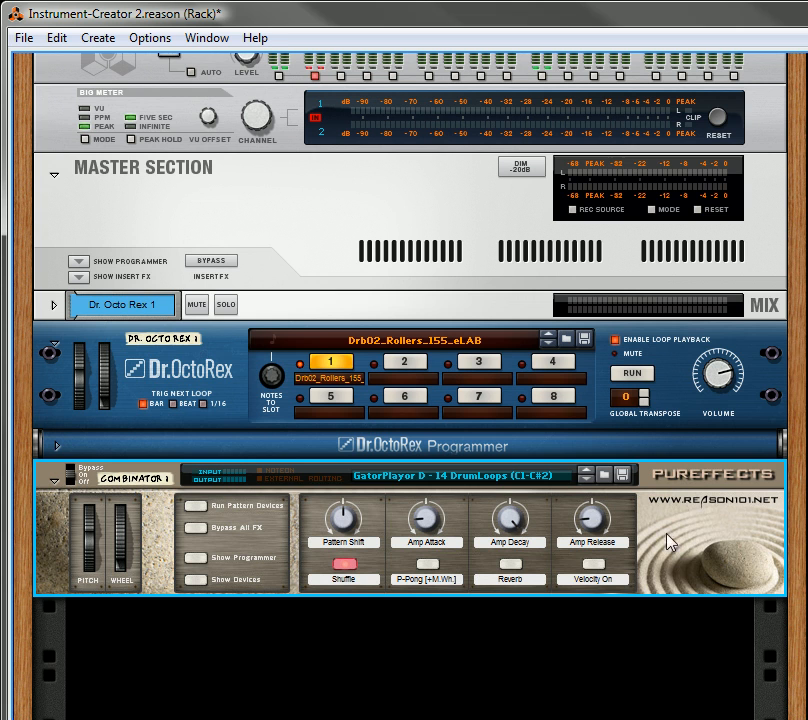
mouse_move(672, 552)
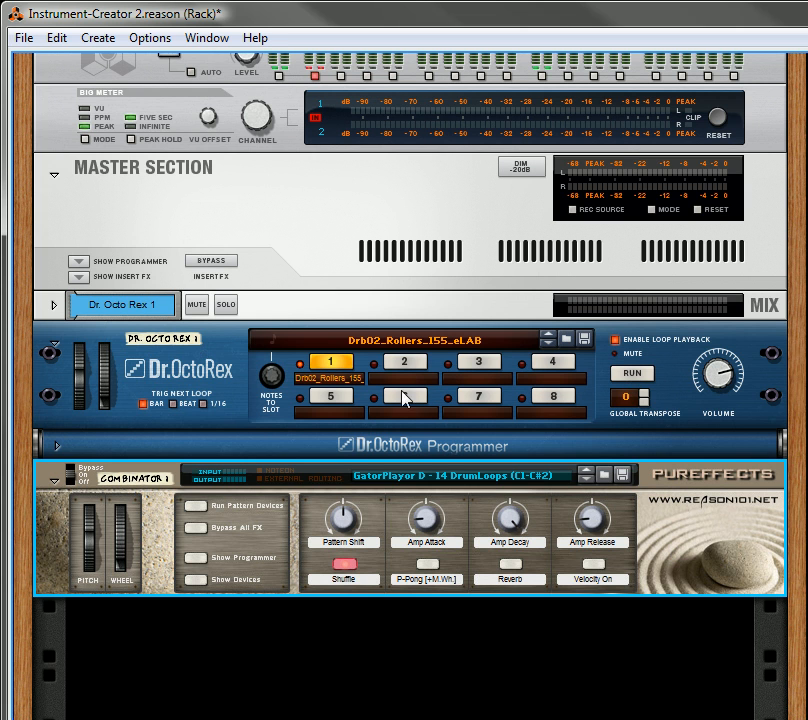
mouse_move(580, 400)
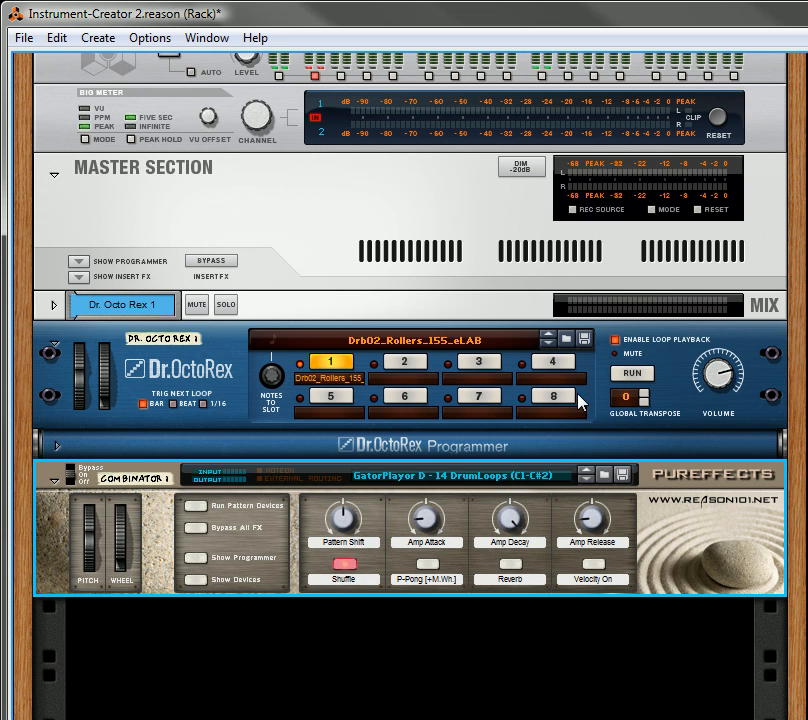
mouse_move(430, 552)
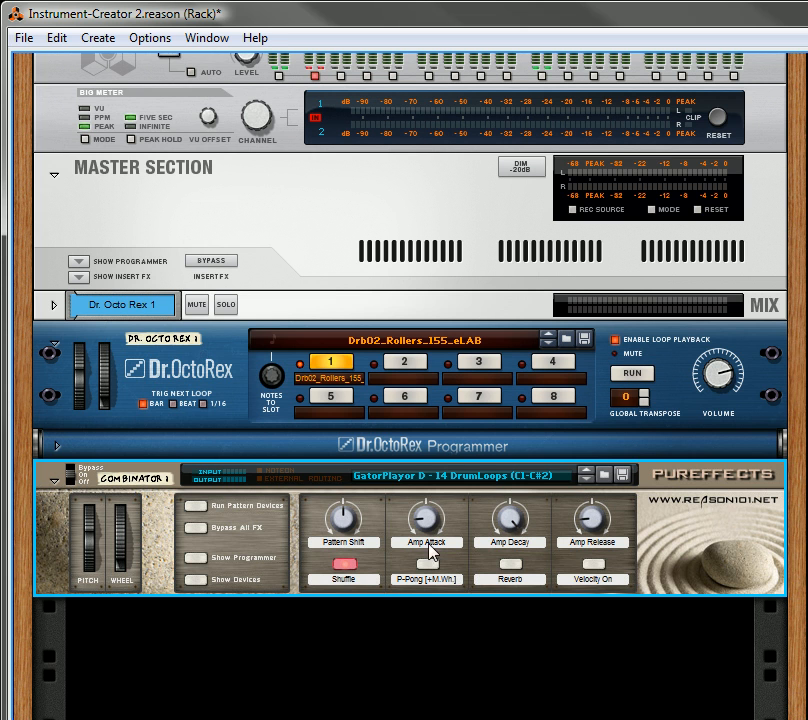
mouse_move(614, 390)
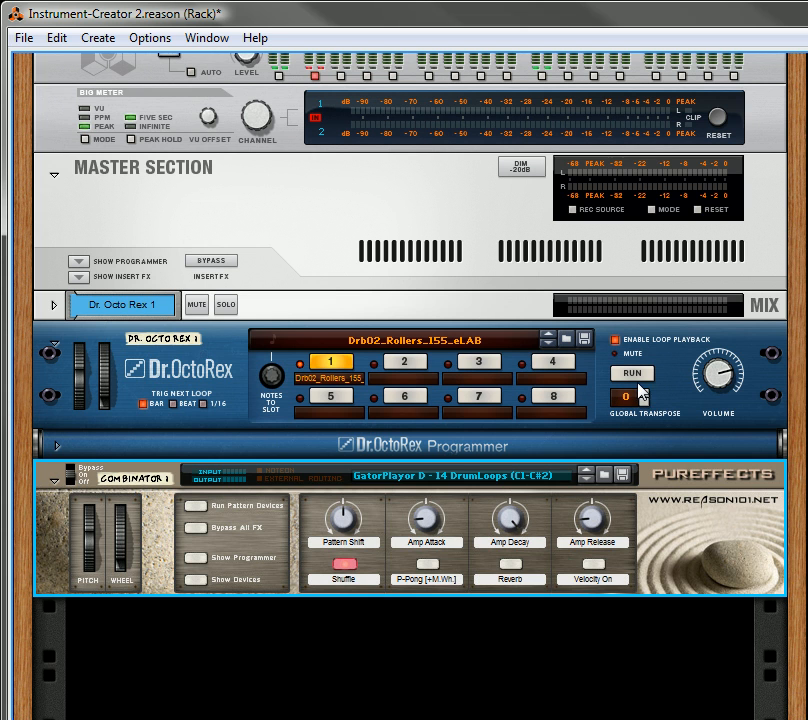
mouse_move(568, 524)
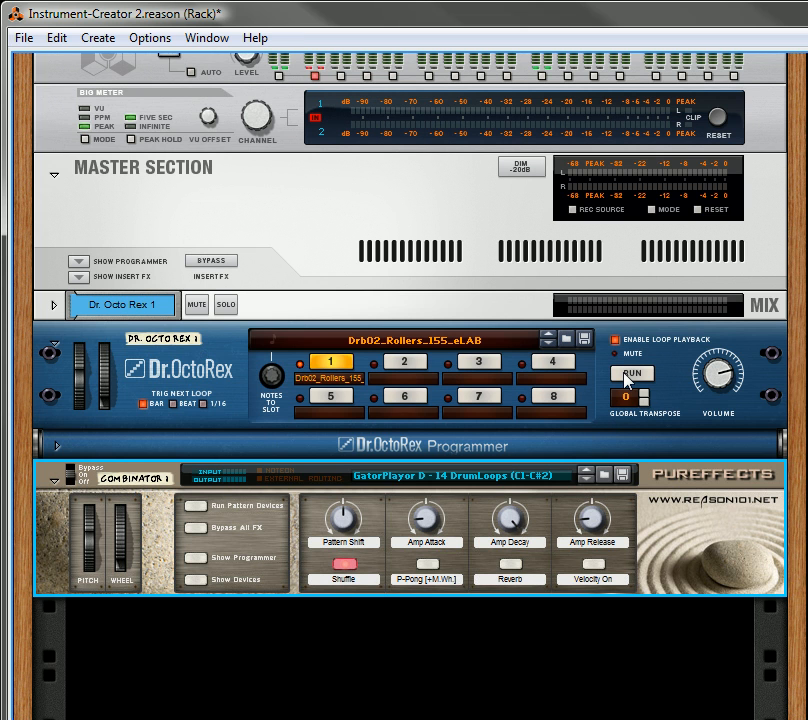
mouse_move(596, 522)
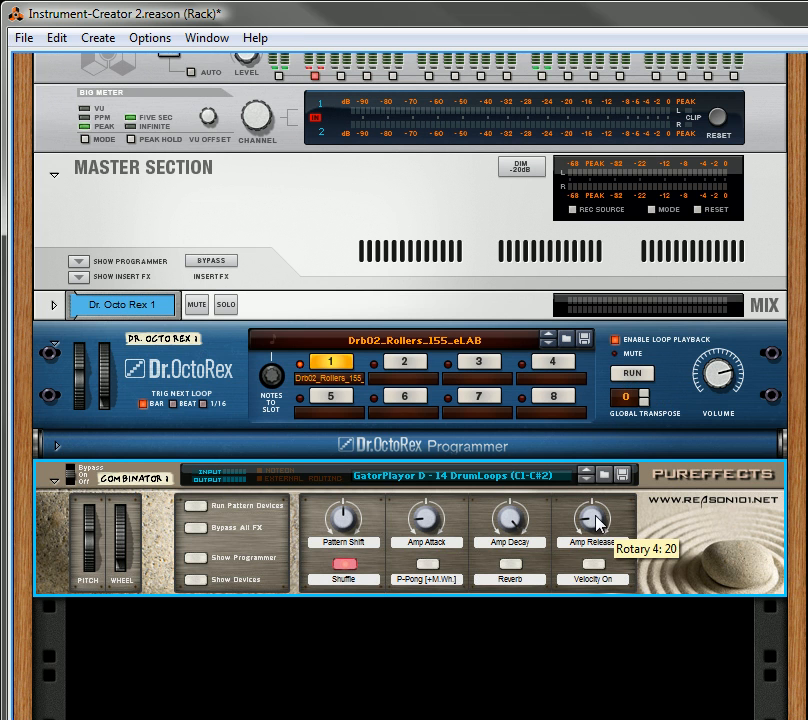
mouse_move(650, 496)
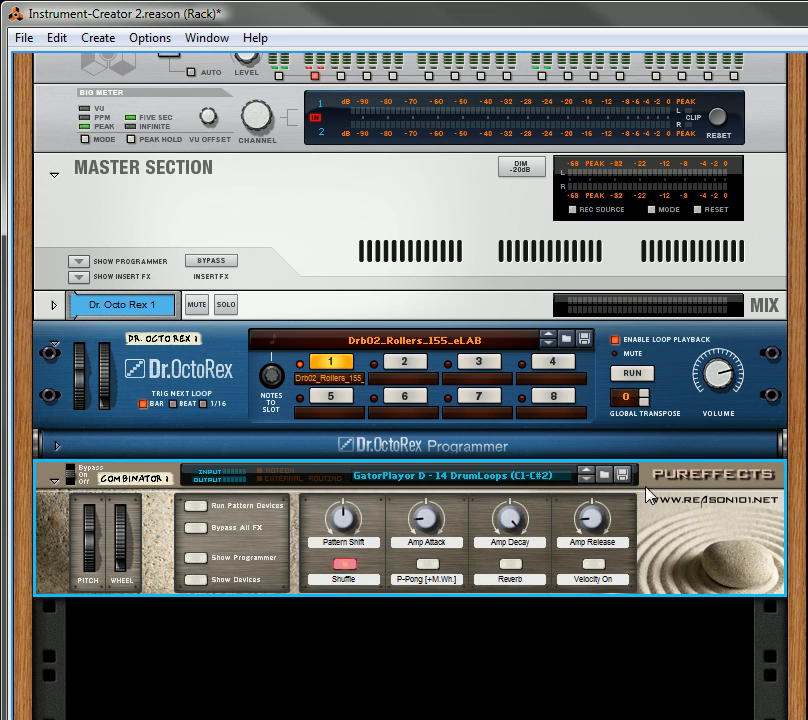
mouse_move(480, 520)
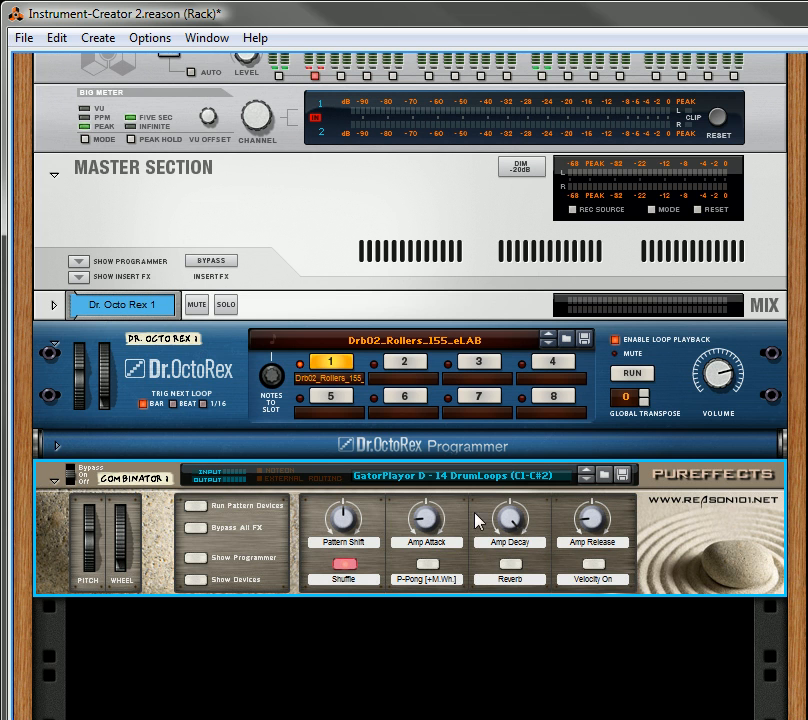
mouse_move(426, 528)
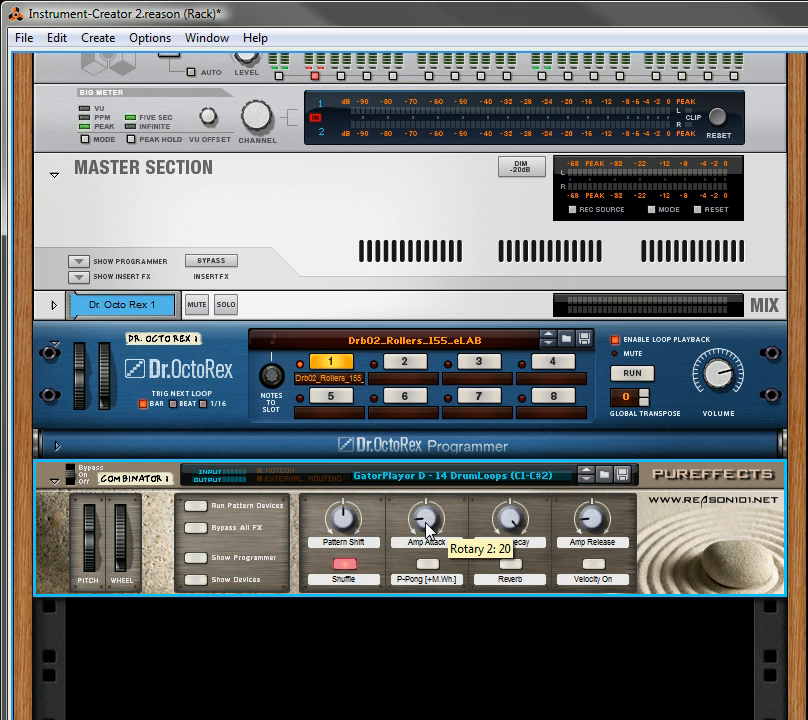
mouse_move(432, 556)
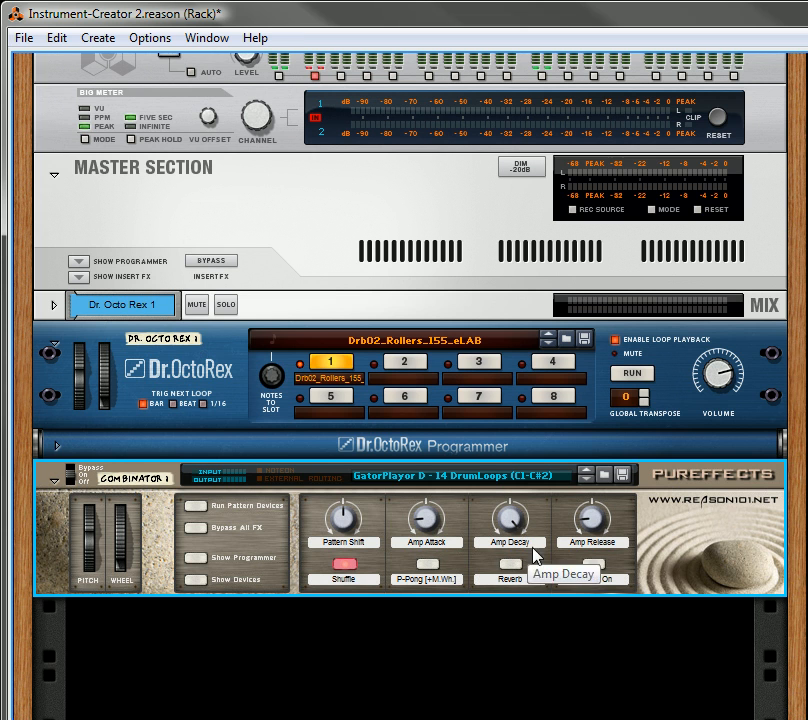
mouse_move(428, 522)
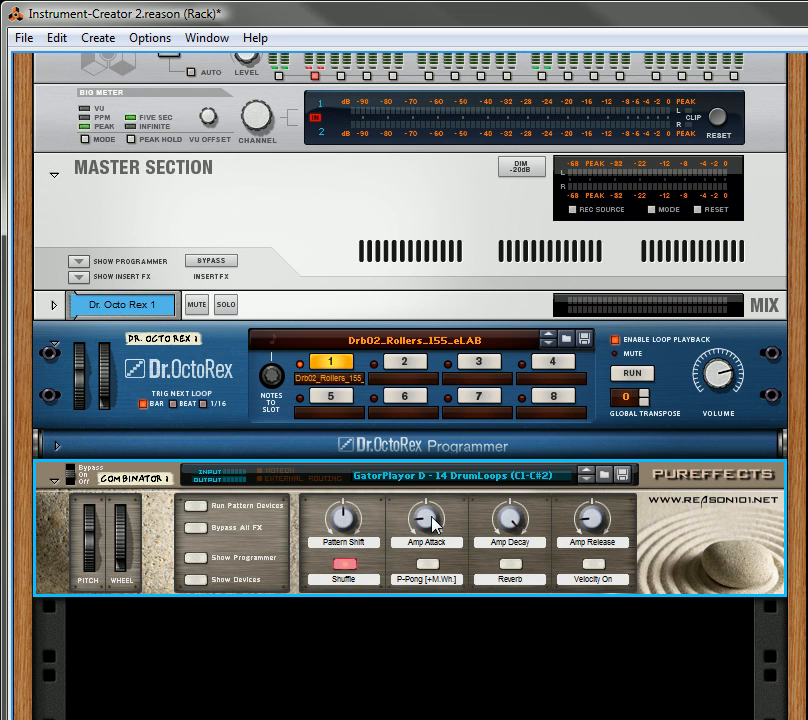
mouse_move(428, 520)
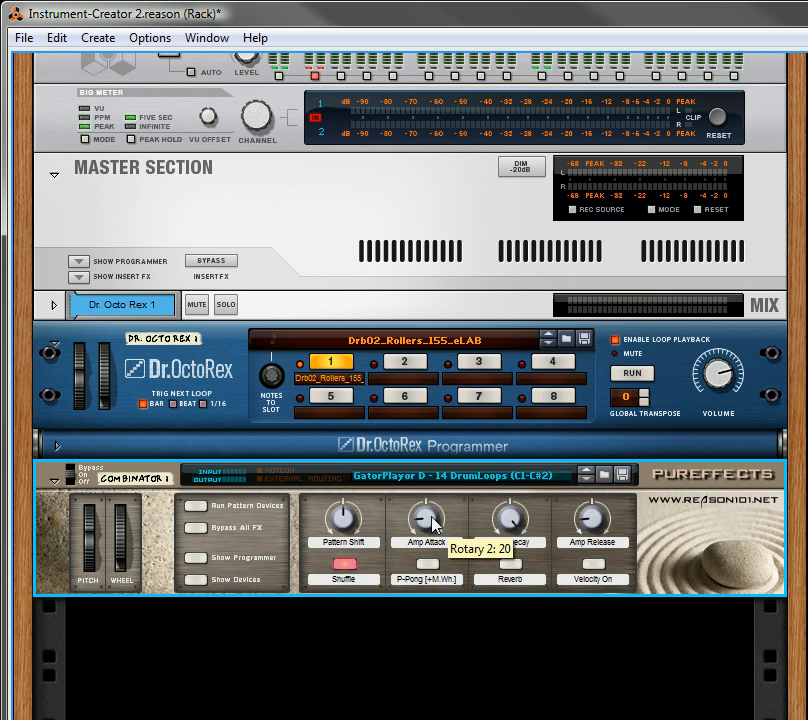
mouse_move(488, 516)
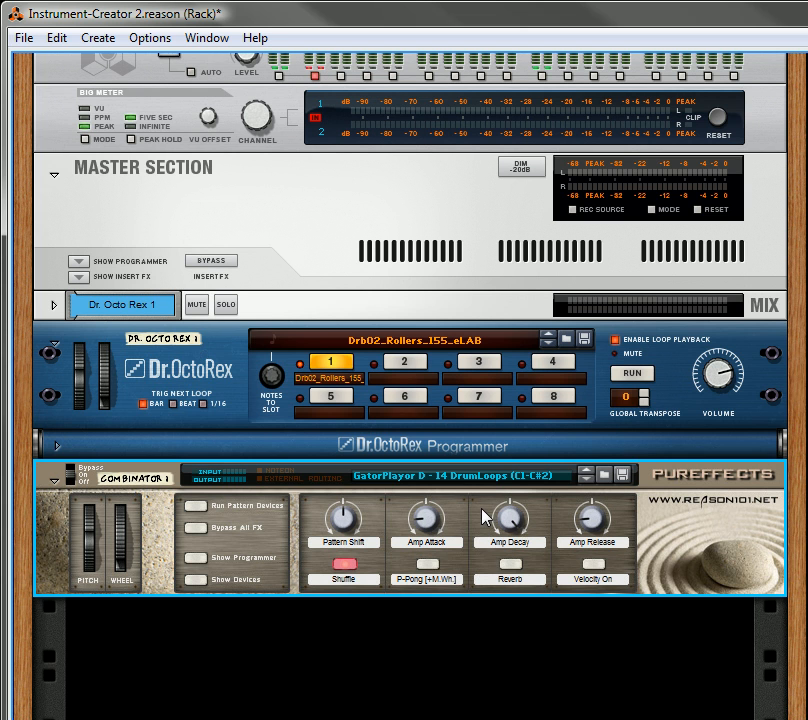
mouse_move(620, 378)
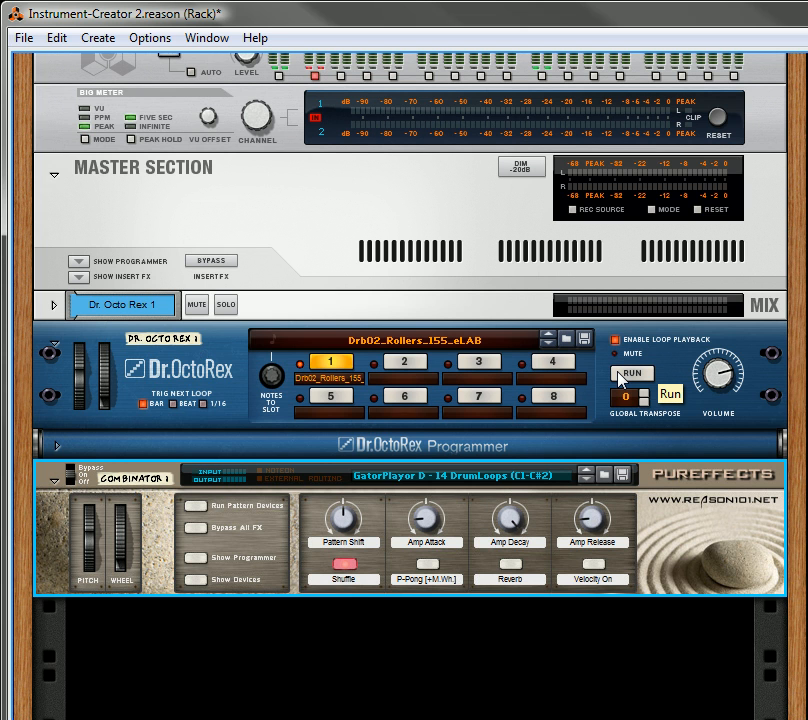
mouse_move(630, 378)
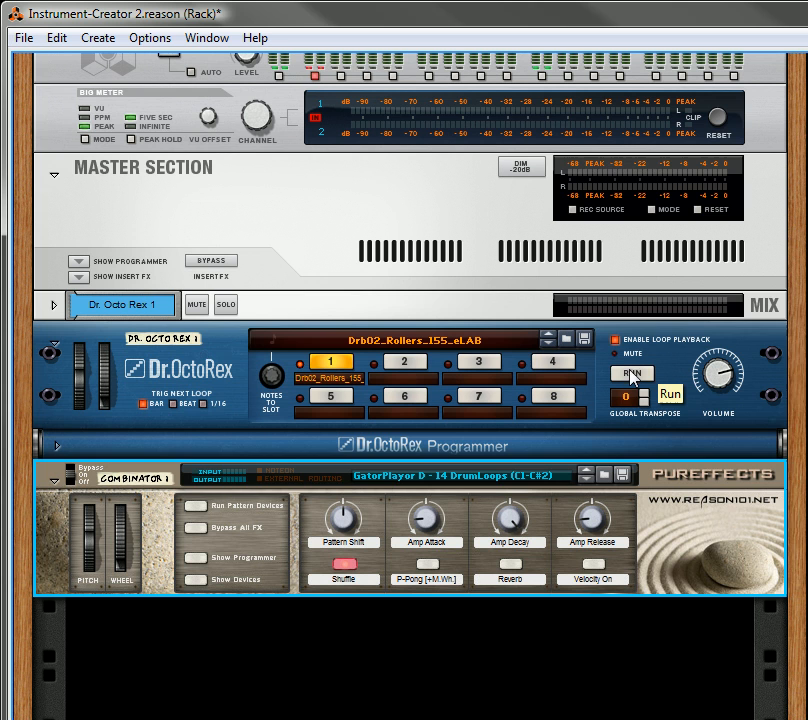
Step: Start the Dr. OctoRex dubstep loop playing through the GatorPlayer Combinator
left_click(632, 374)
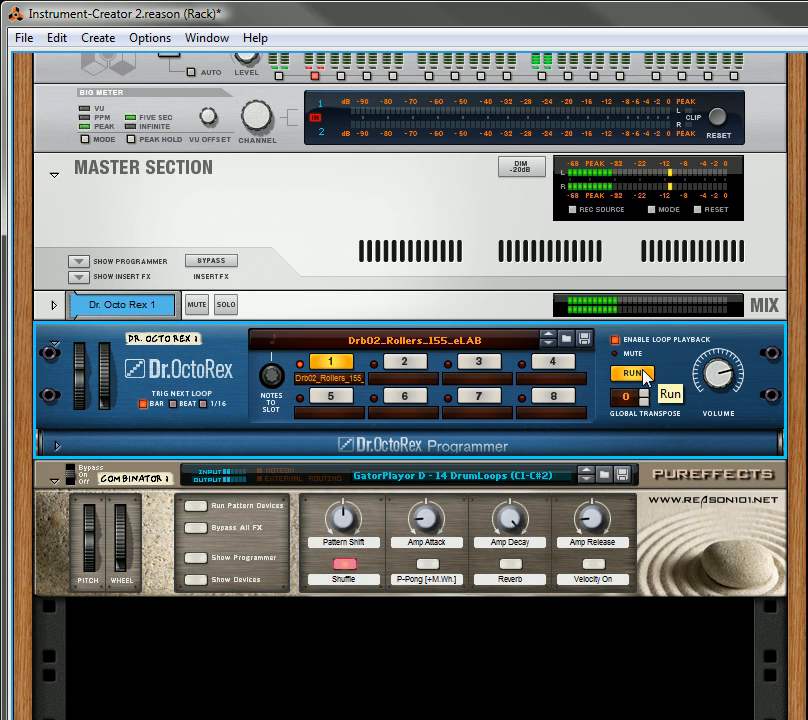
mouse_move(600, 474)
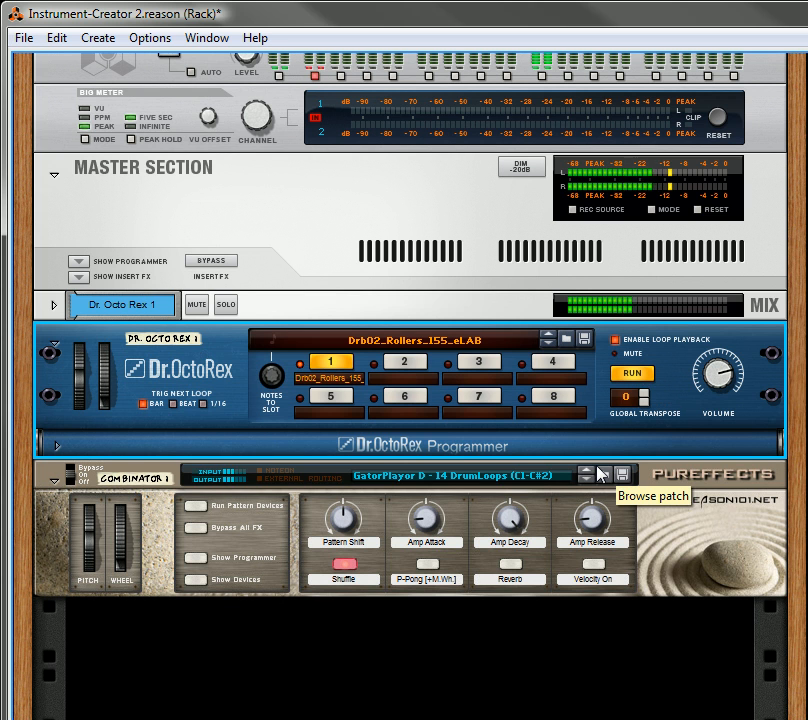
mouse_move(692, 512)
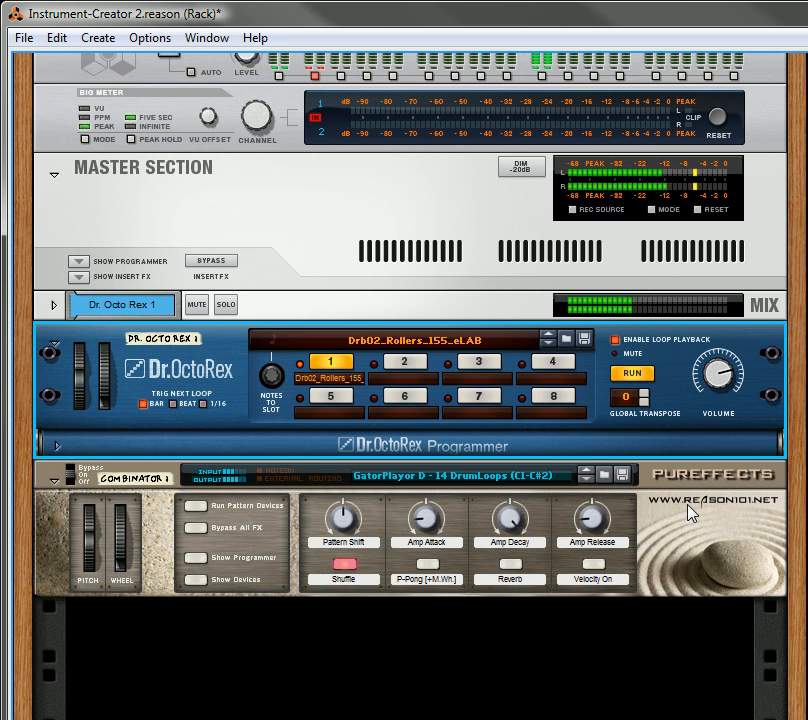
mouse_move(540, 532)
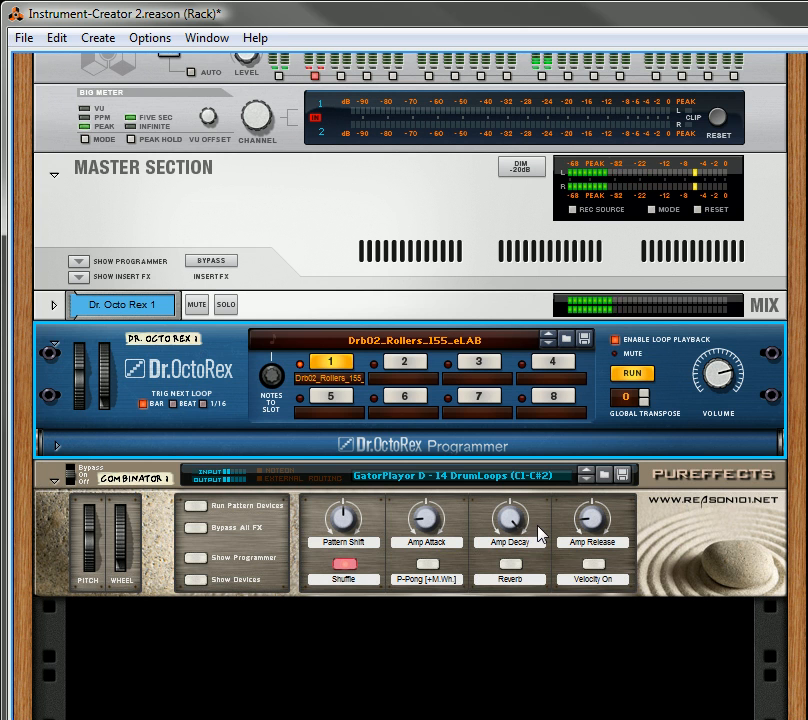
mouse_move(424, 580)
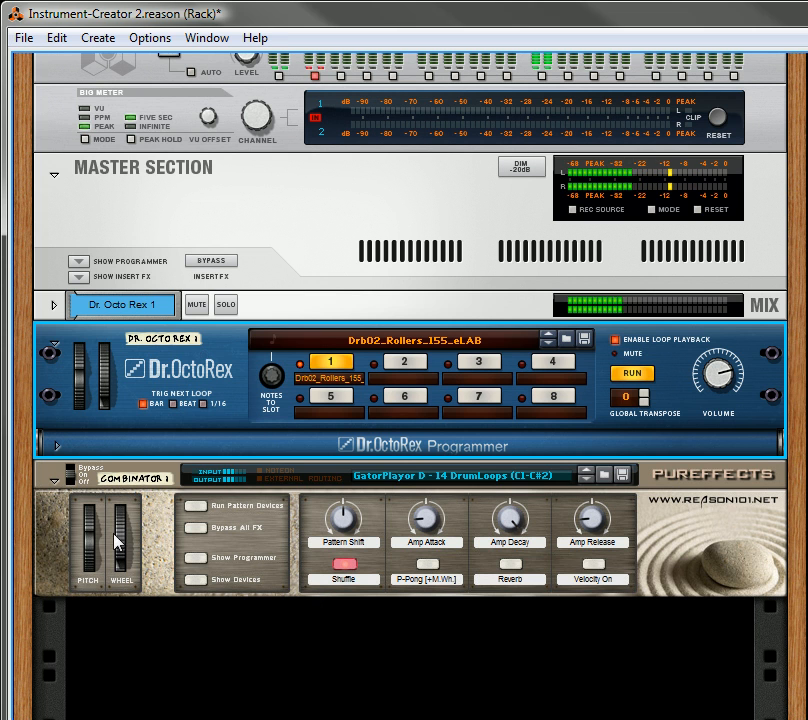
mouse_move(144, 548)
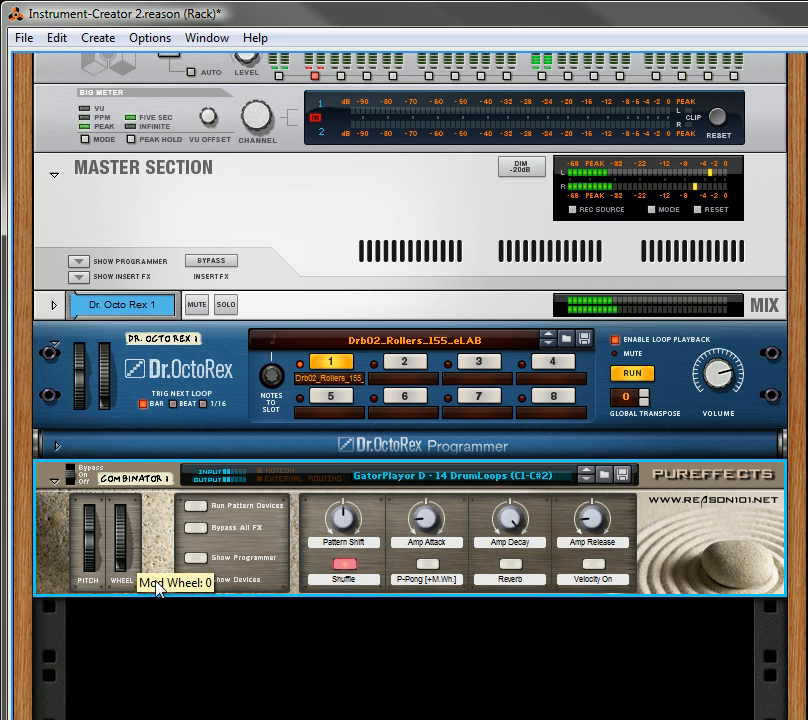
mouse_move(152, 590)
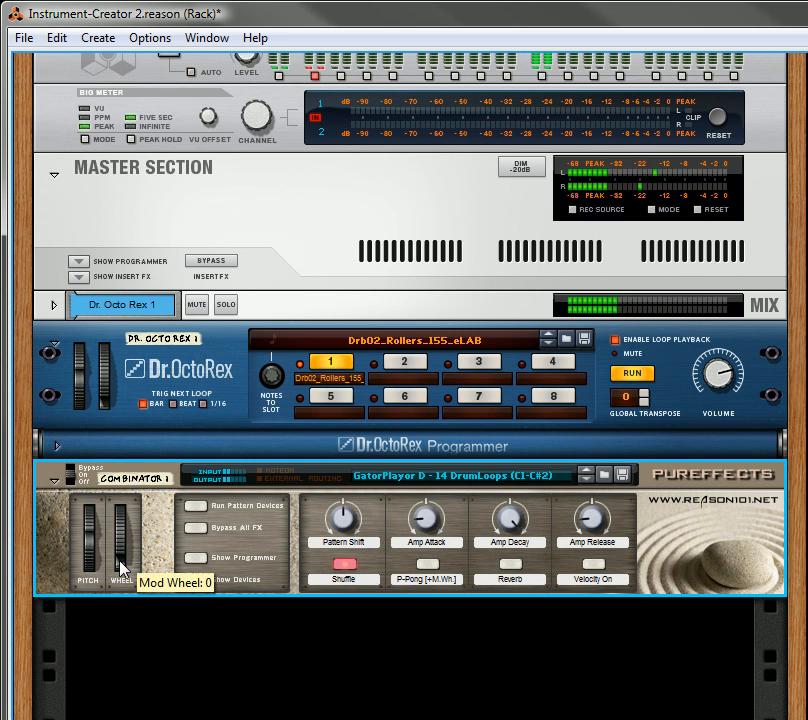
Step: Raise the Combinator's mod wheel to bring the GatorPlayer effect in on the playing loop
left_click_drag(120, 570, 120, 540)
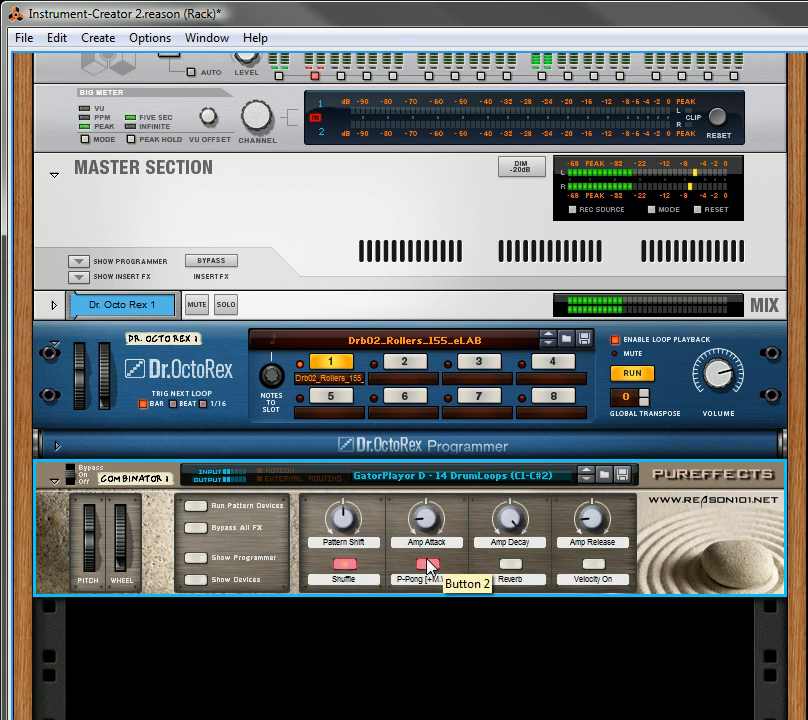
mouse_move(120, 570)
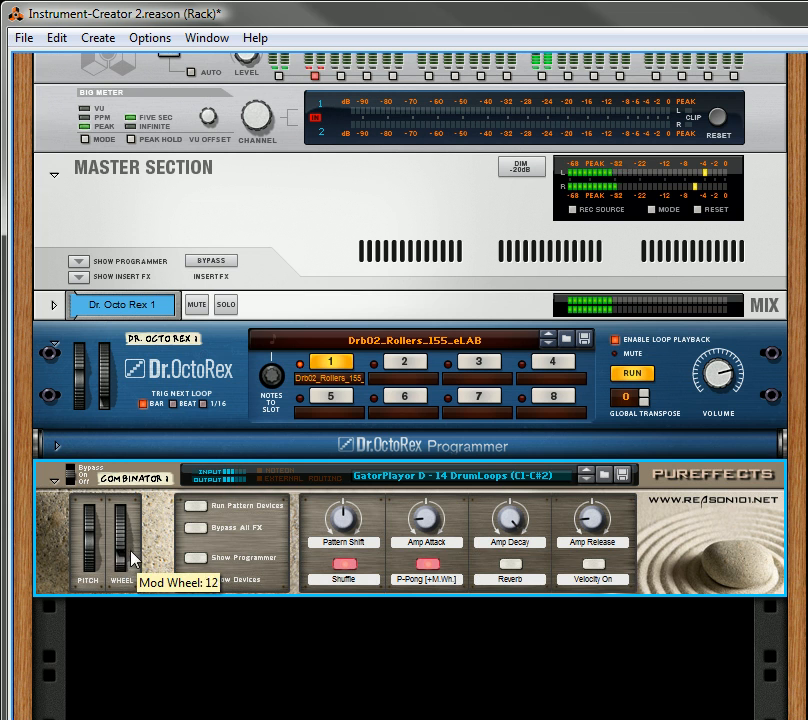
left_click_drag(136, 560, 136, 510)
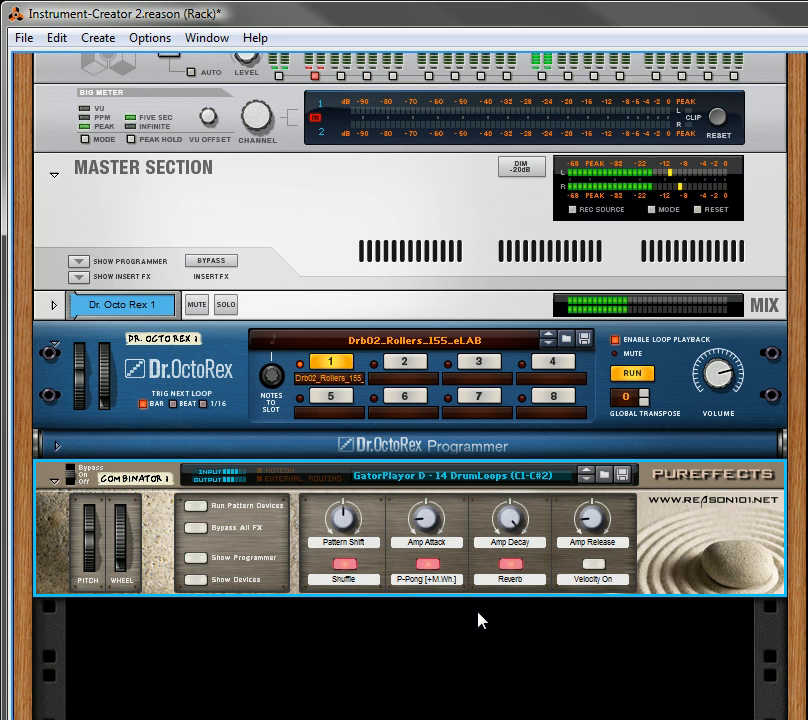
mouse_move(492, 588)
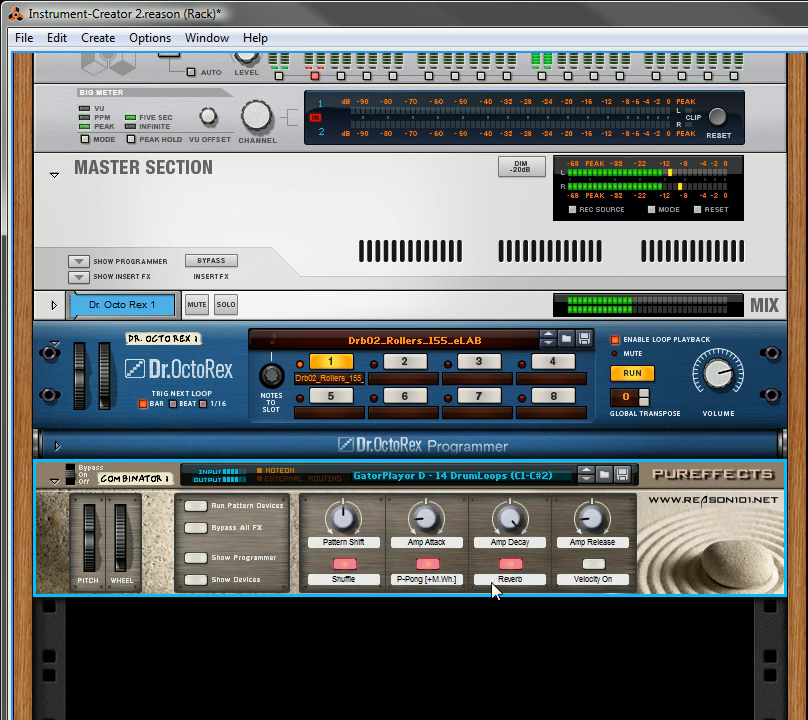
mouse_move(156, 552)
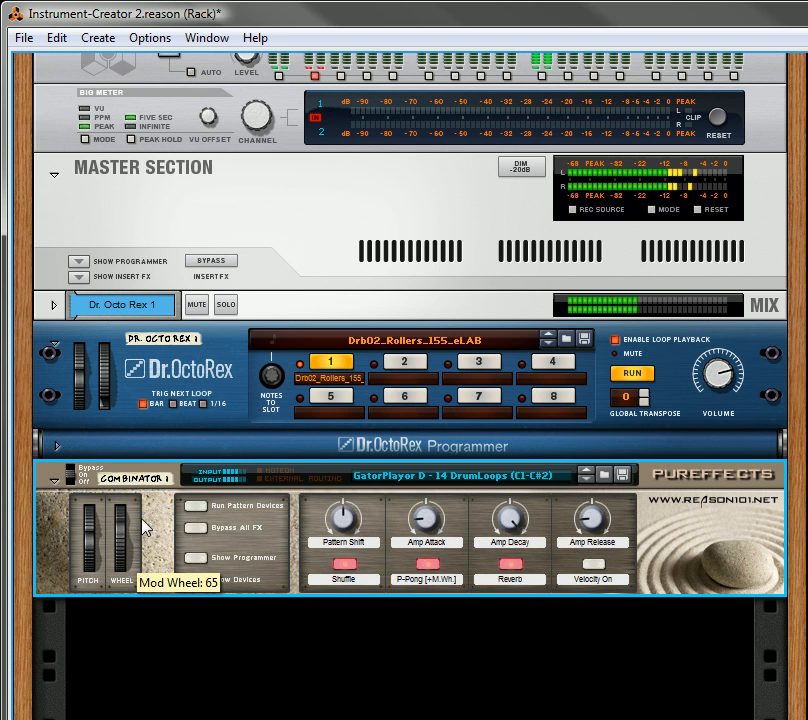
mouse_move(430, 576)
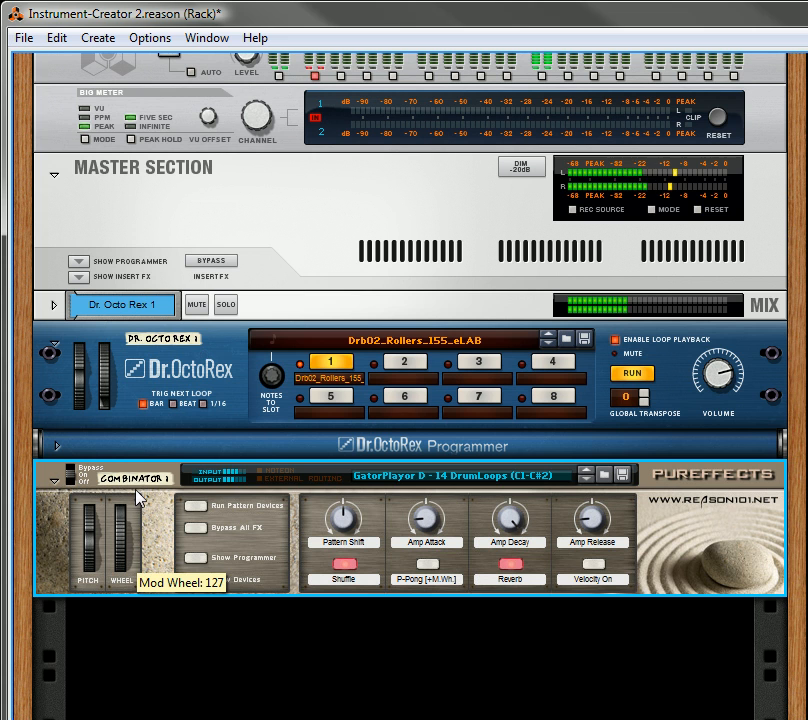
mouse_move(444, 644)
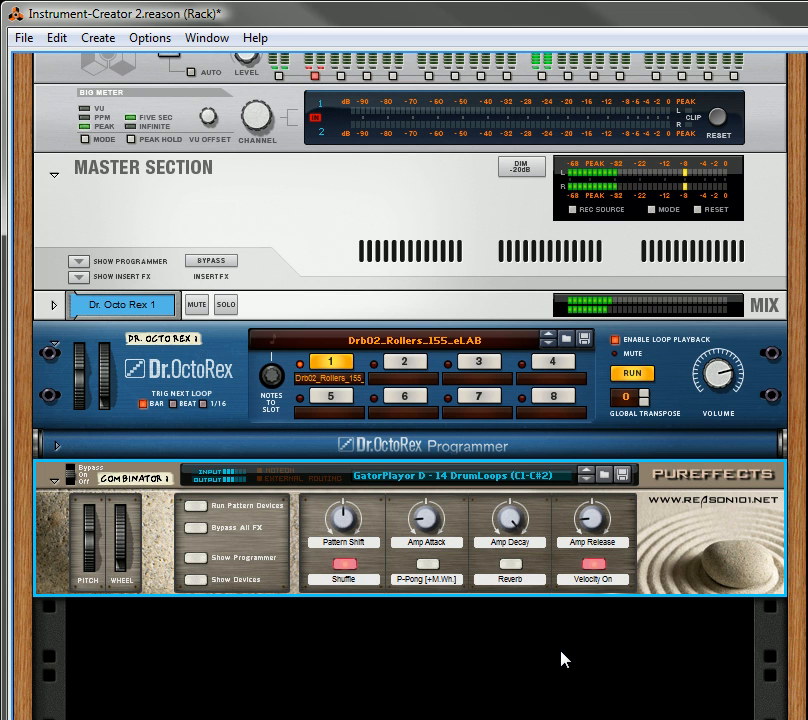
mouse_move(584, 582)
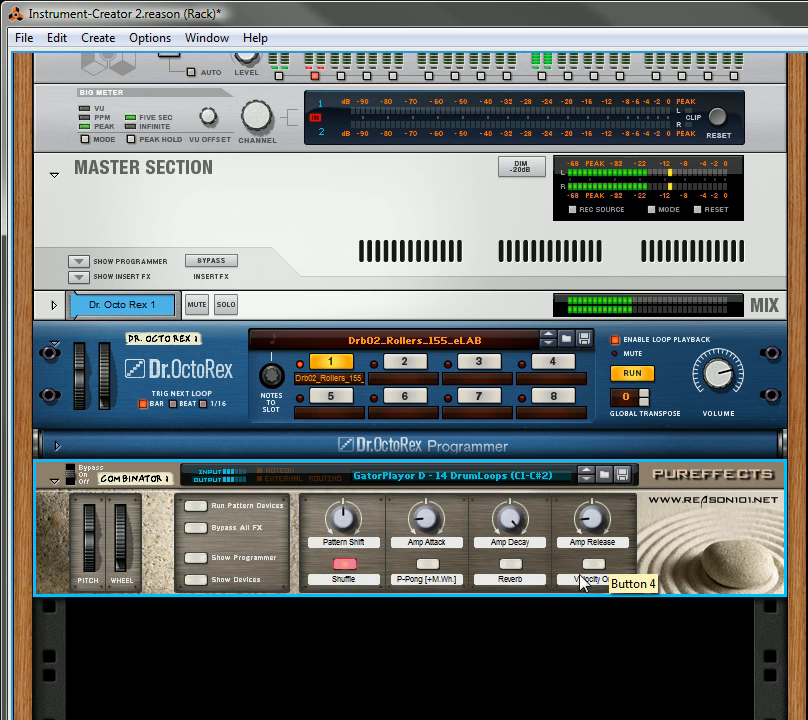
mouse_move(388, 580)
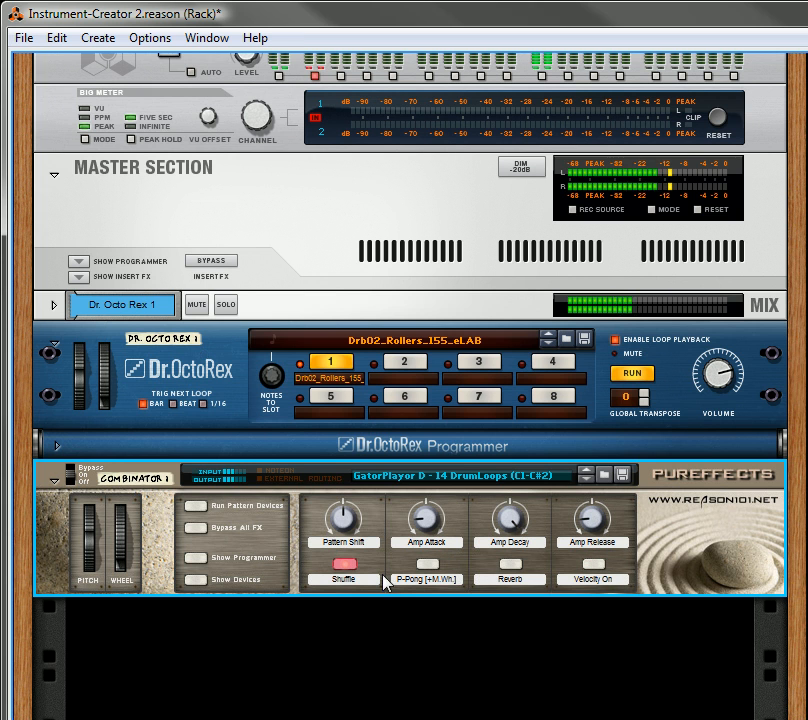
mouse_move(608, 396)
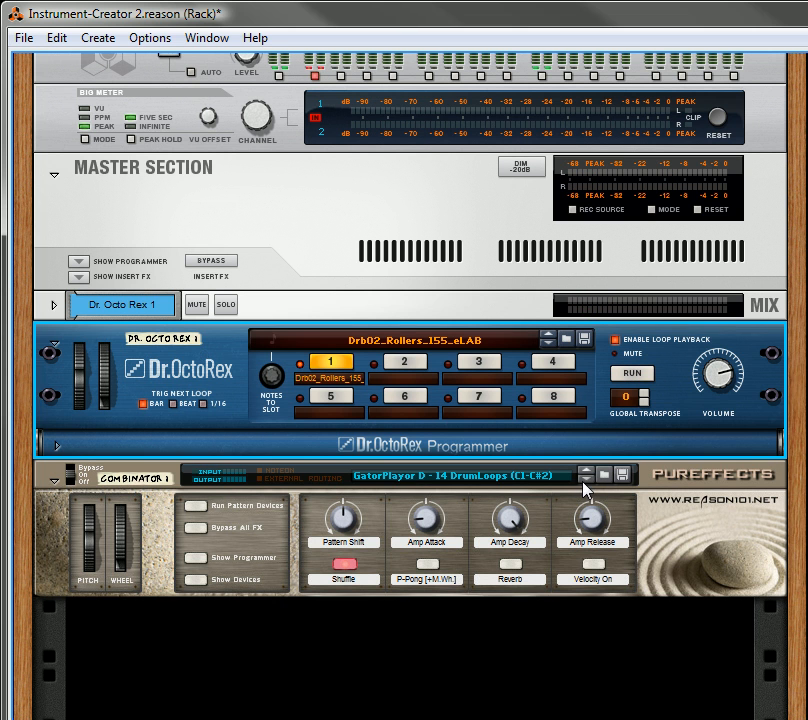
Step: Load DbStp01_Add_It_All_140.rx2 from Dr Rex Drum Loops > Dubstep into Dr. OctoRex via the browser
left_click(604, 476)
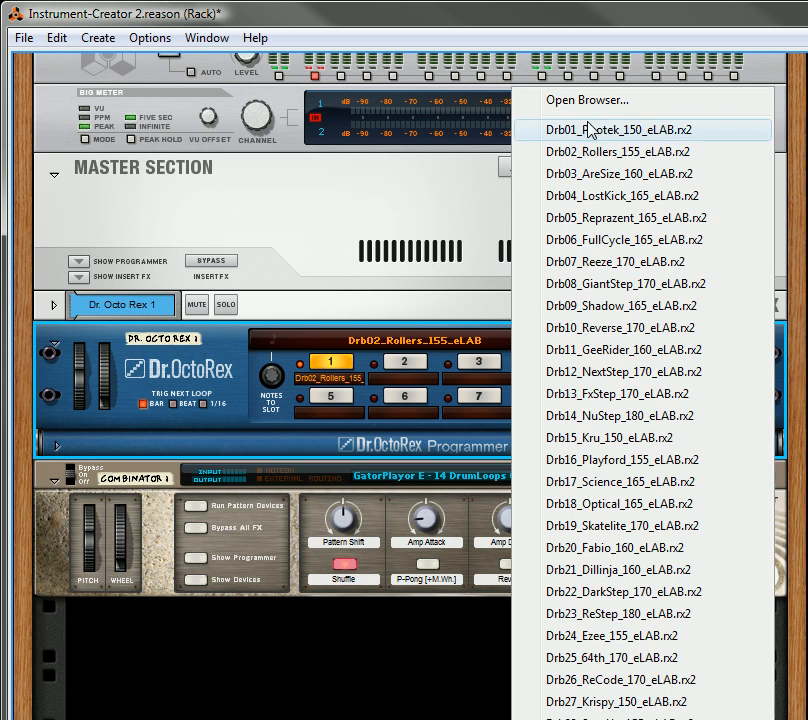
left_click(586, 100)
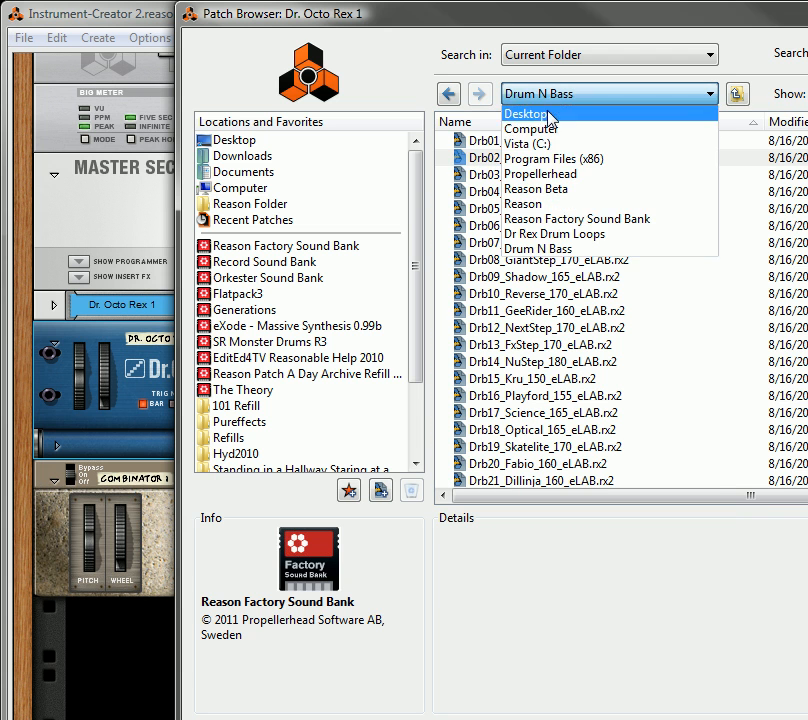
left_click(556, 232)
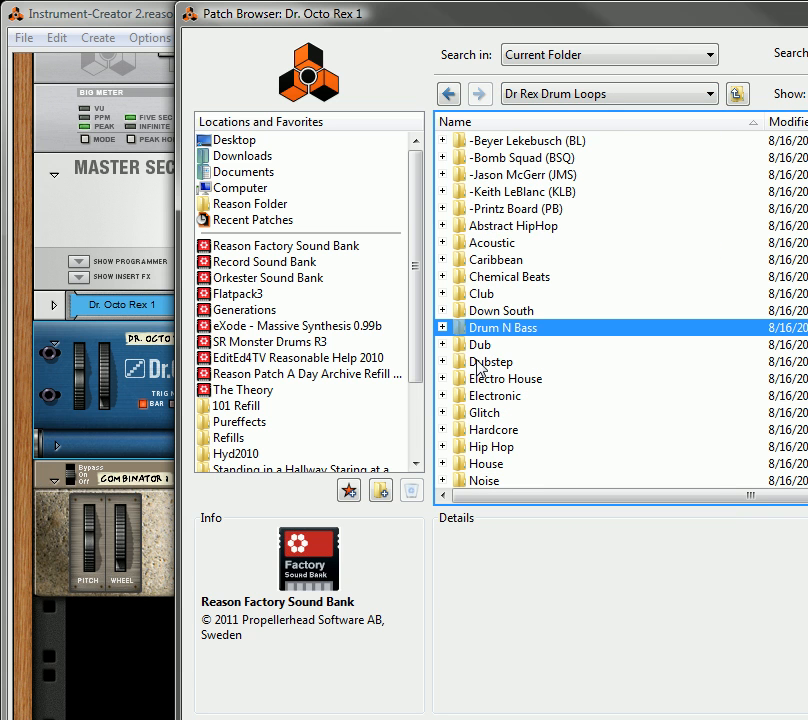
double_click(498, 360)
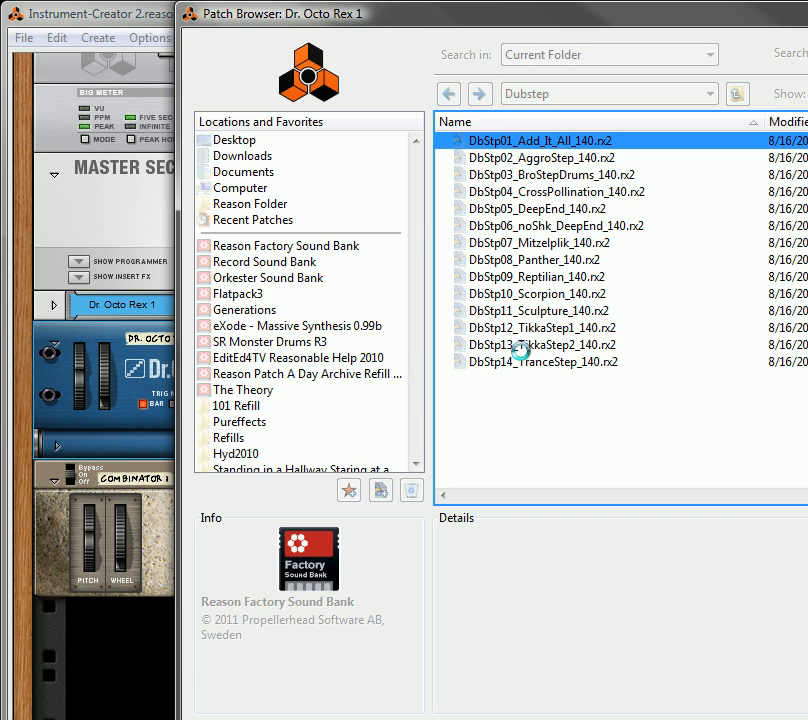
double_click(536, 140)
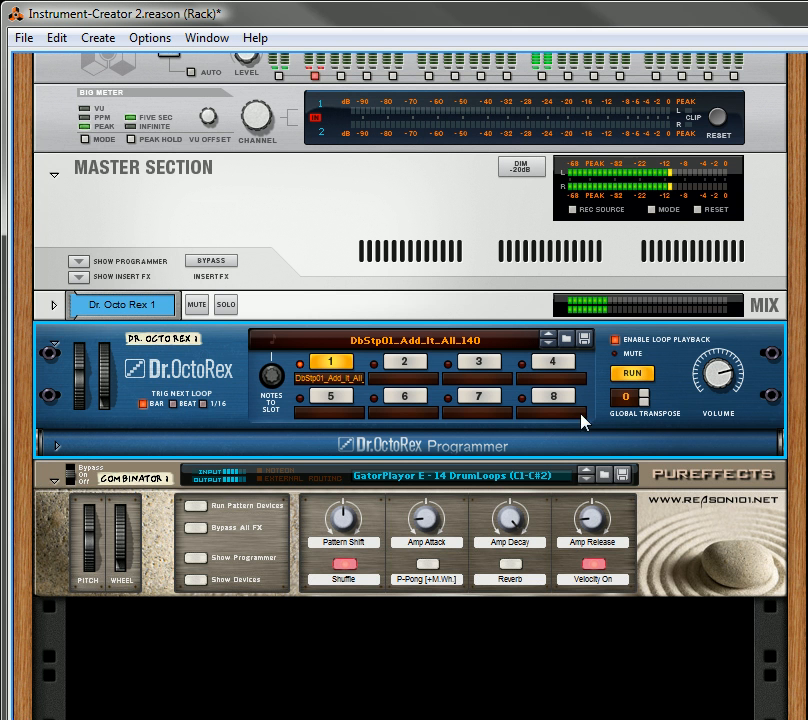
mouse_move(546, 514)
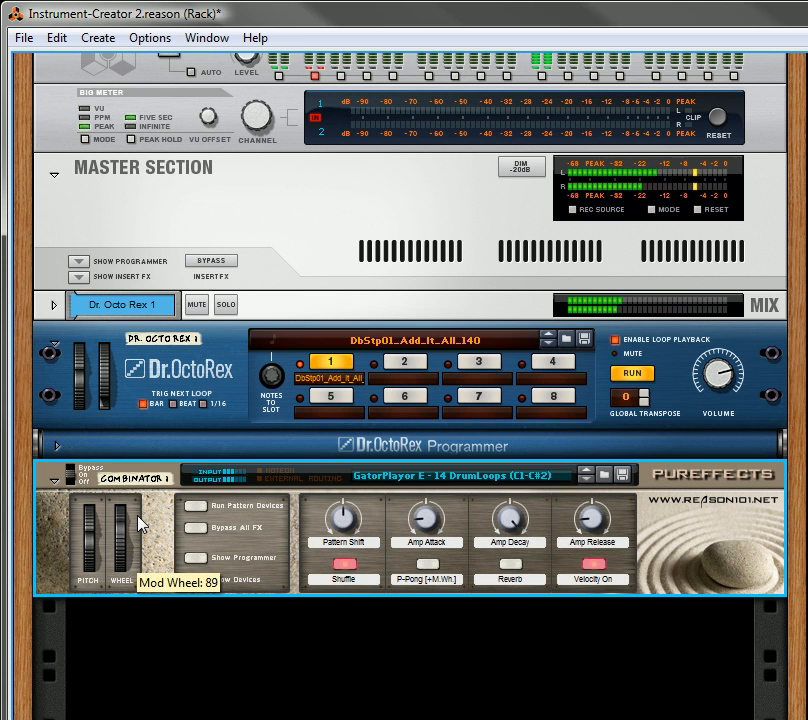
mouse_move(480, 660)
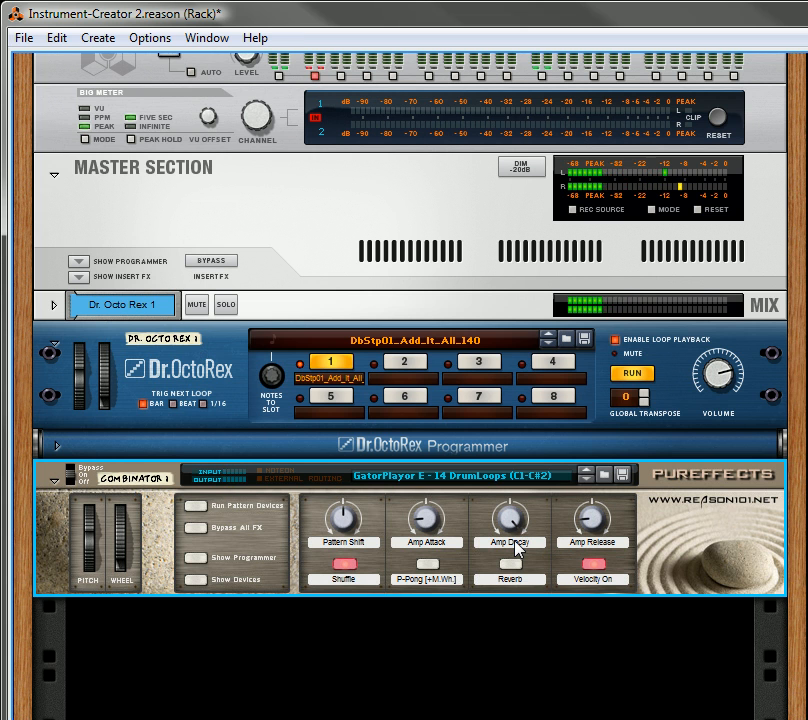
mouse_move(576, 580)
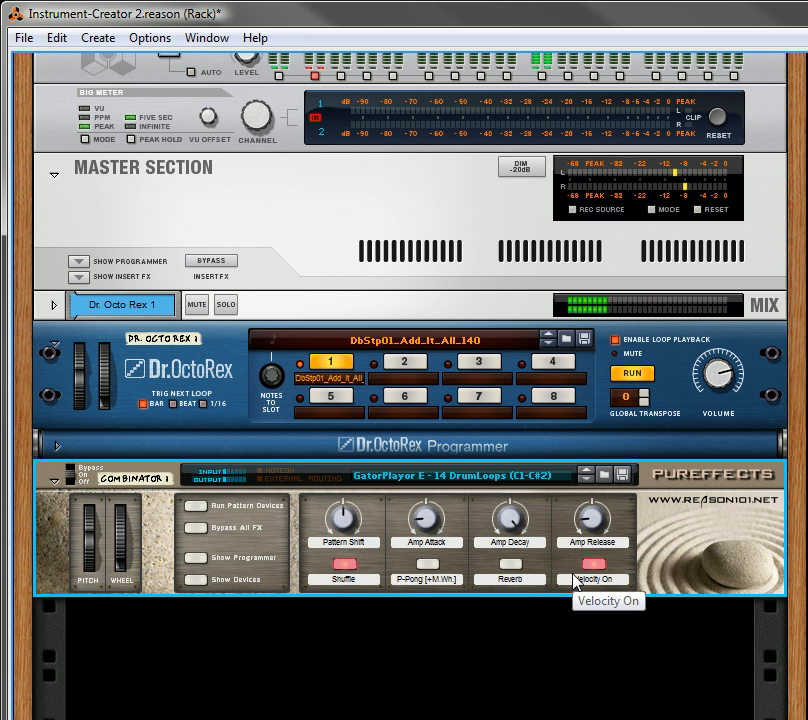
mouse_move(568, 644)
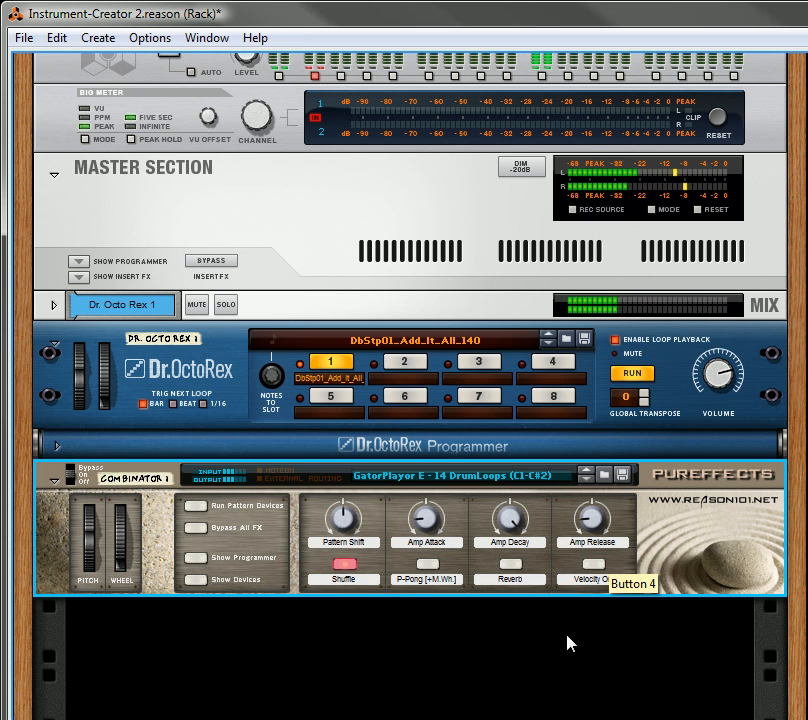
mouse_move(548, 654)
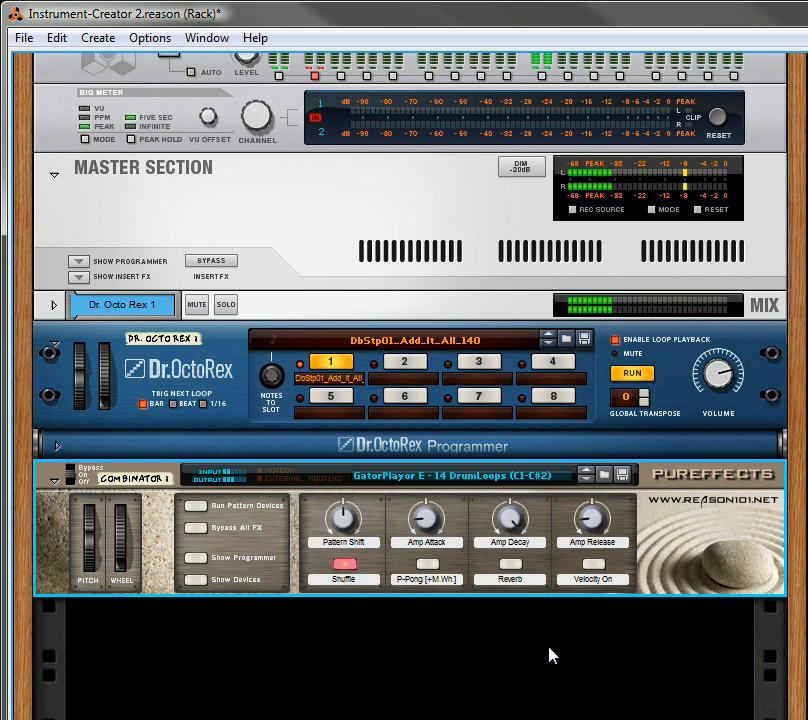
mouse_move(144, 564)
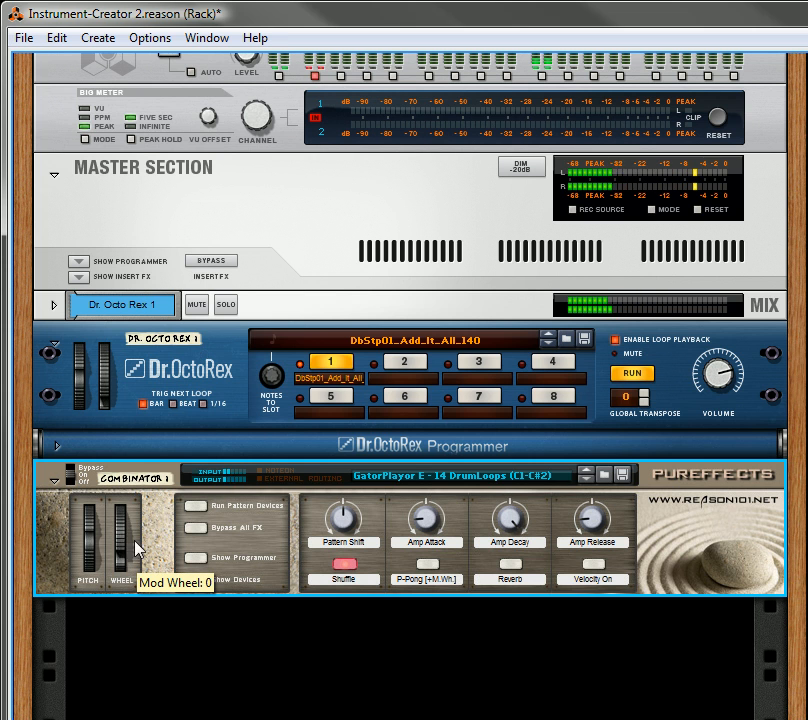
mouse_move(508, 568)
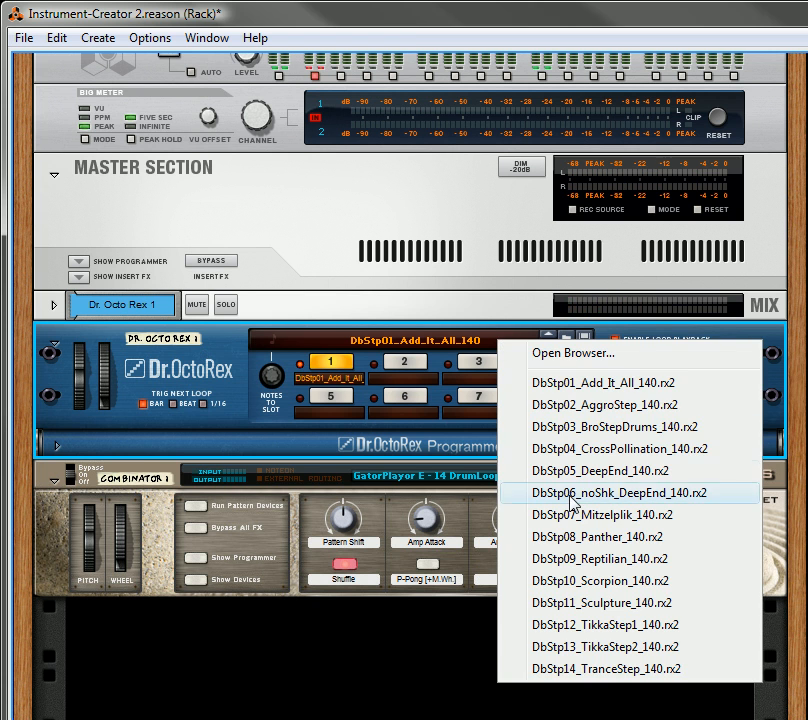
mouse_move(446, 486)
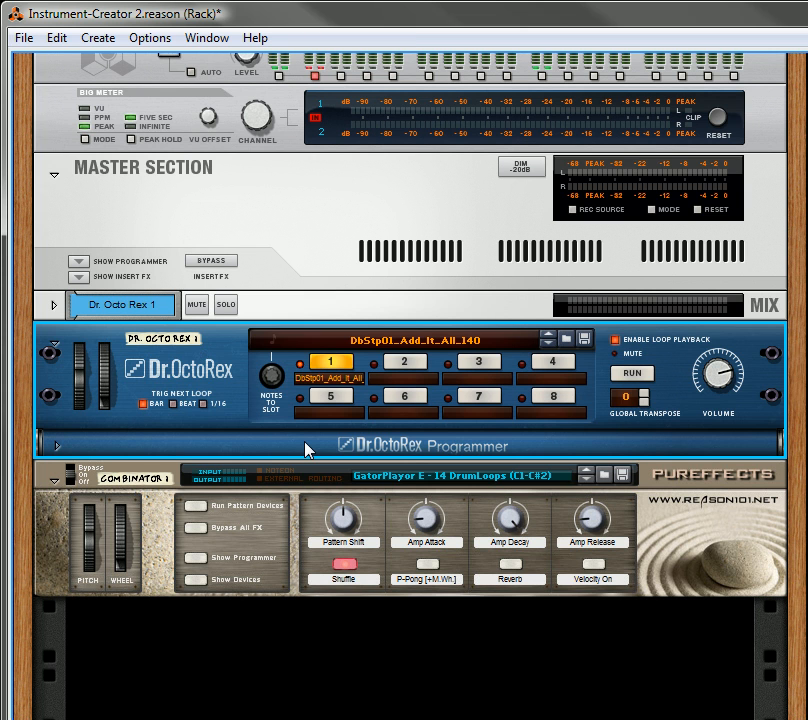
mouse_move(696, 546)
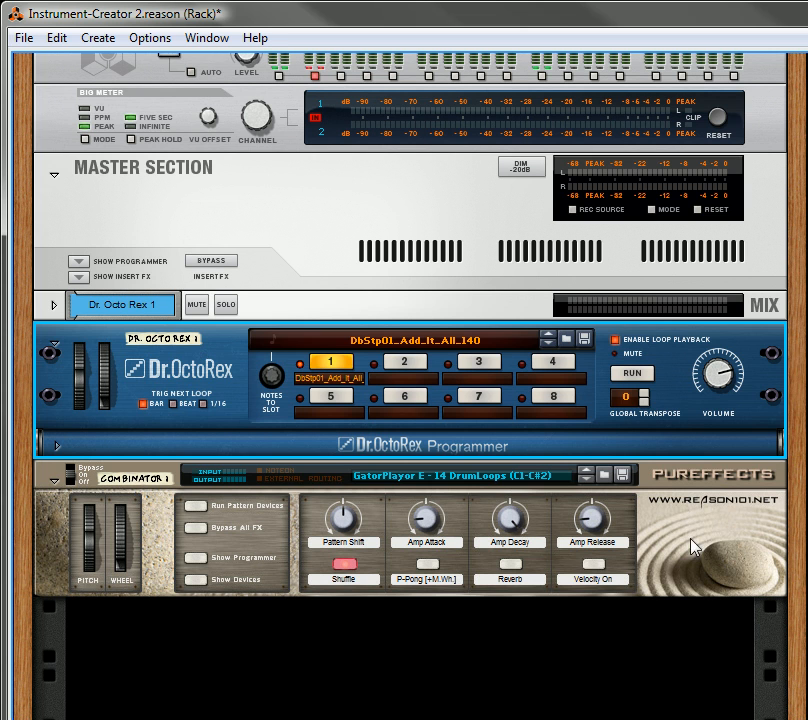
mouse_move(780, 488)
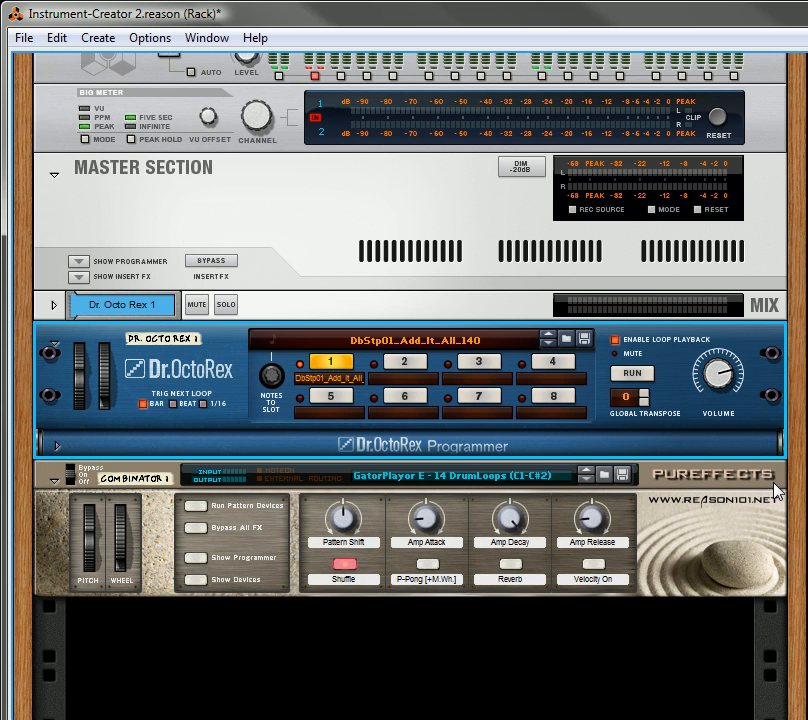